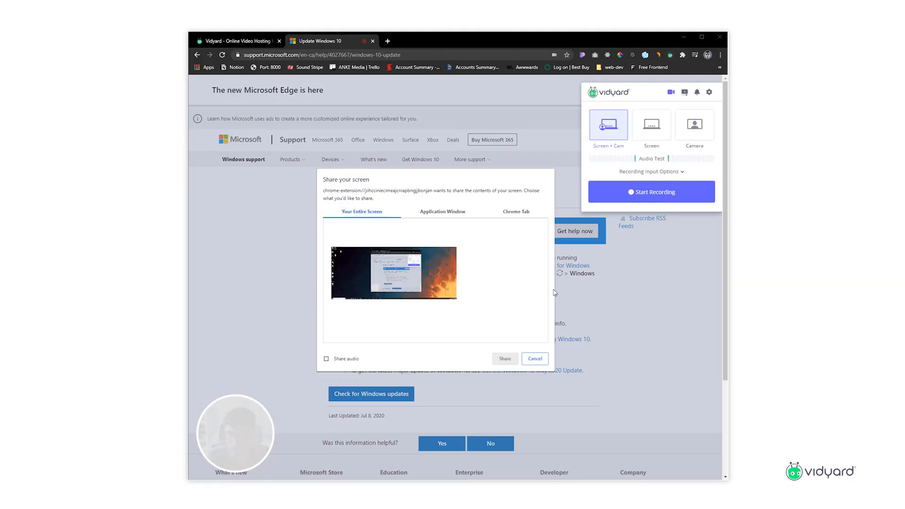
Step: Save the Update Windows 10 Vidyard recording and email its share link via Gmail
click(533, 359)
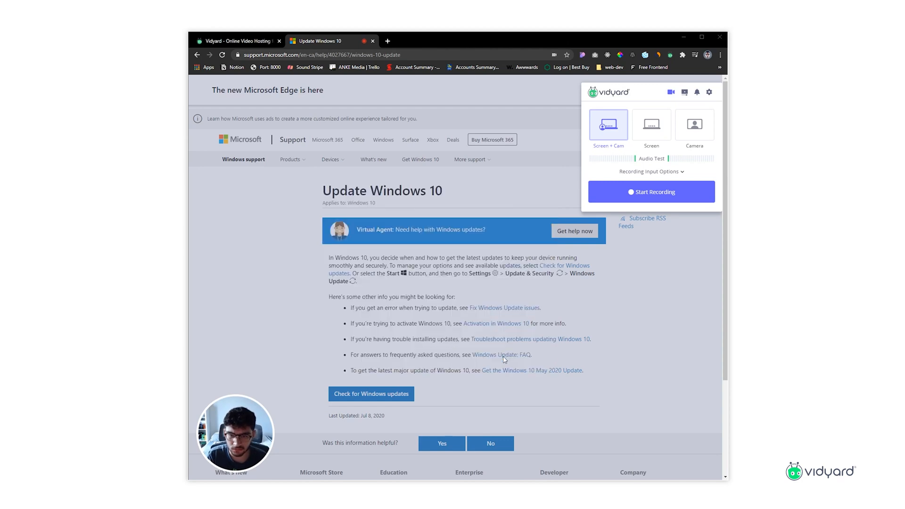
click(651, 192)
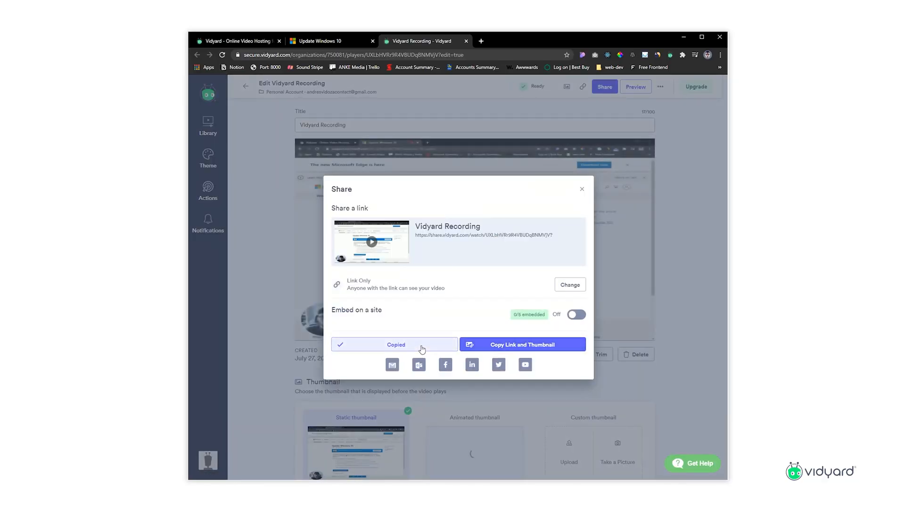
click(391, 364)
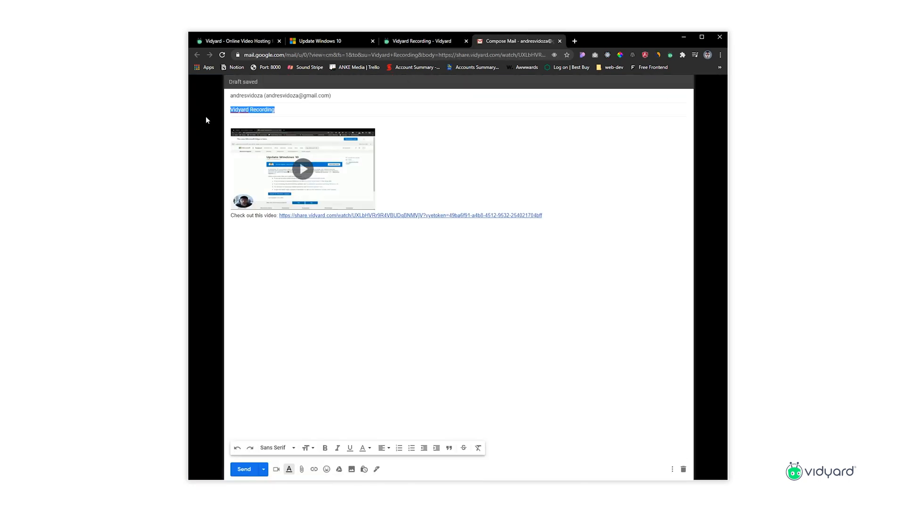
click(243, 468)
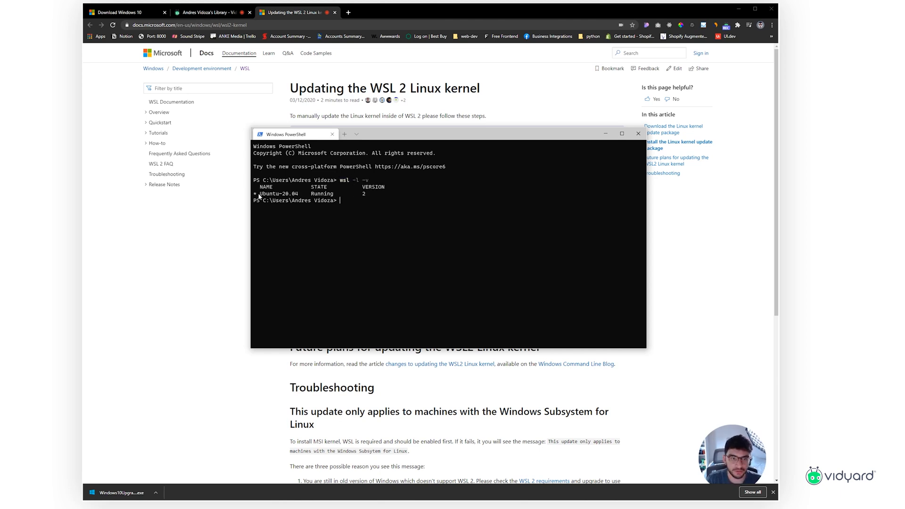
Step: Confirm PowerShell's wsl -l -v output lists Ubuntu-20.04 on WSL version 2
double_click(276, 193)
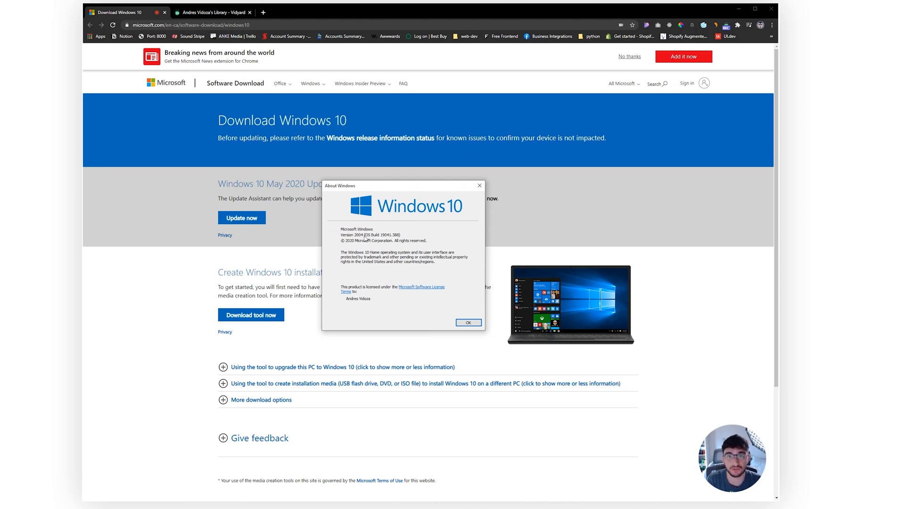
mouse_move(479, 185)
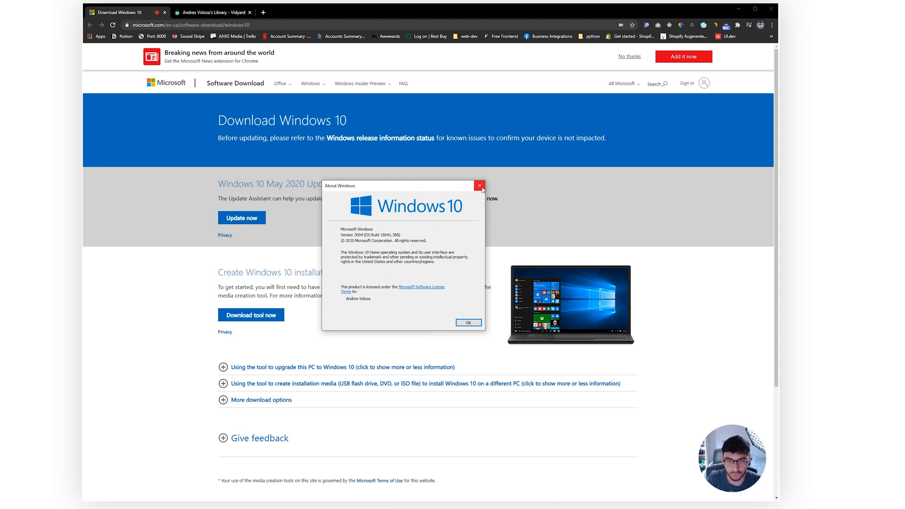
Step: Close the About Windows box after confirming Version 2004, and search for 'windows terminal'
click(87, 499)
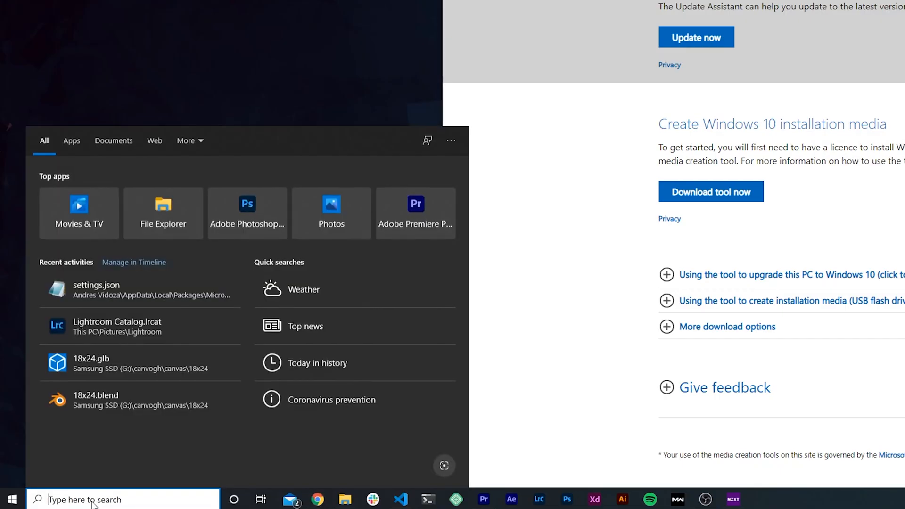
text(windows terminal)
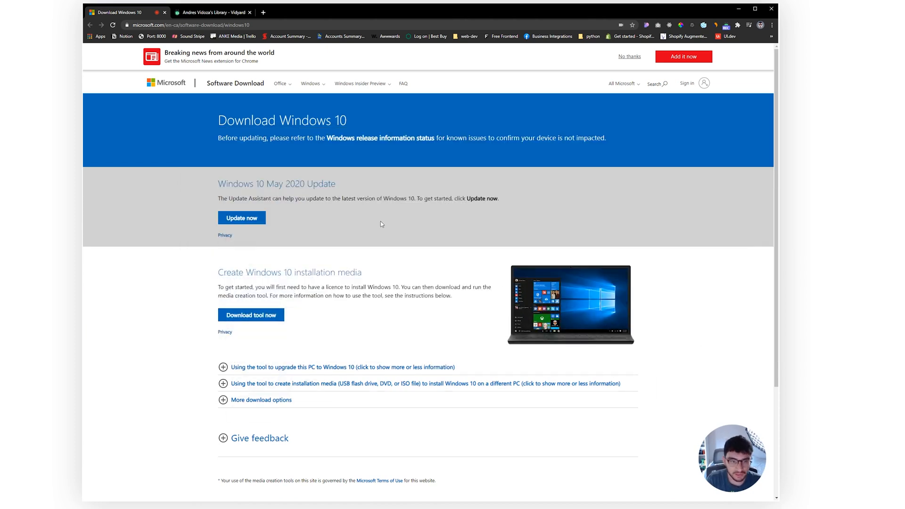
mouse_move(320, 233)
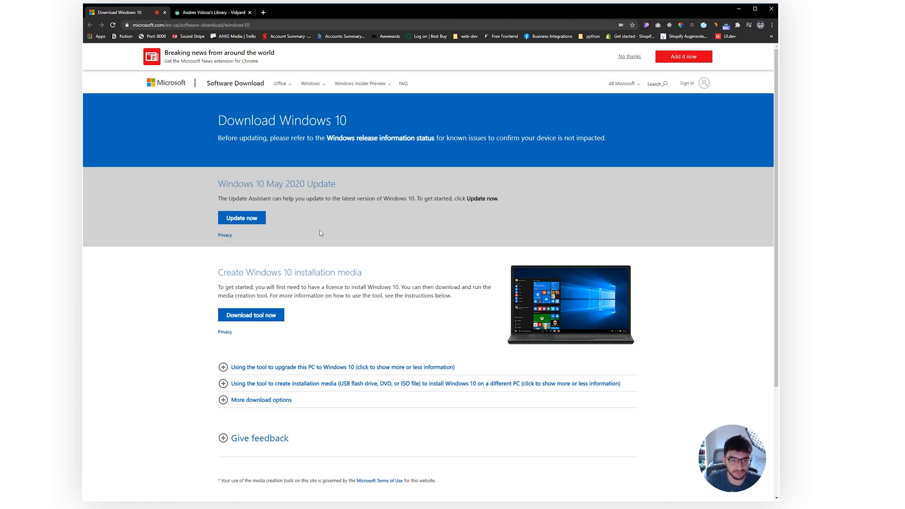
mouse_move(316, 194)
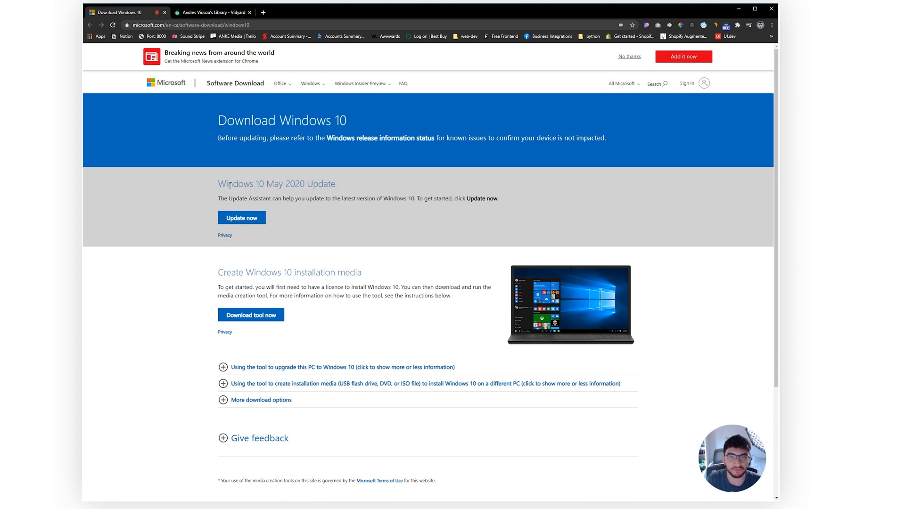
Step: Download the Update Assistant via Update now under Windows 10 May 2020 Update
click(242, 218)
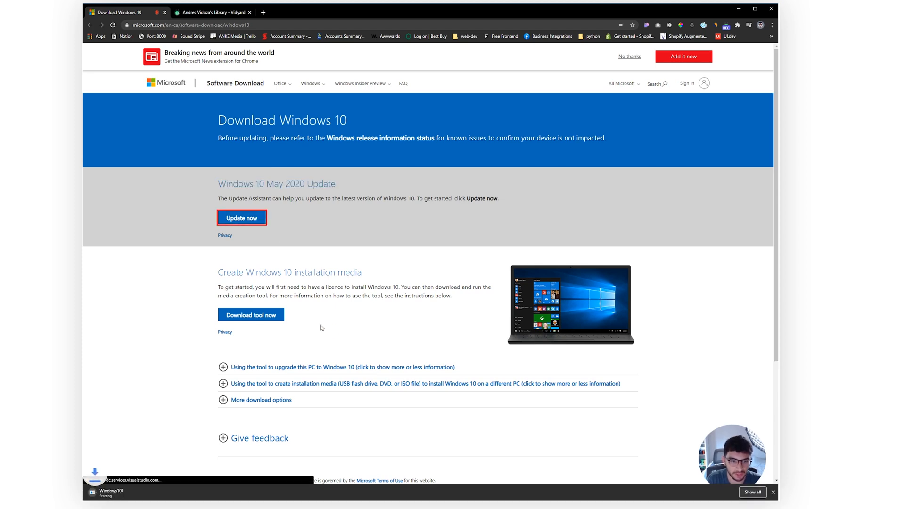